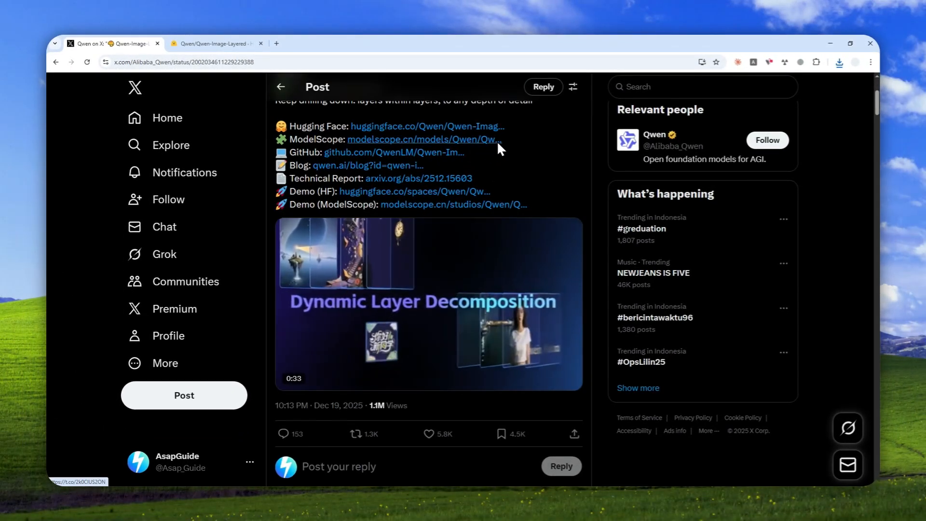
# Step: Play Qwen's layer-decomposition video on X, then switch to the Qwen-Image-Layered Hugging Face tab
pyautogui.click(429, 301)
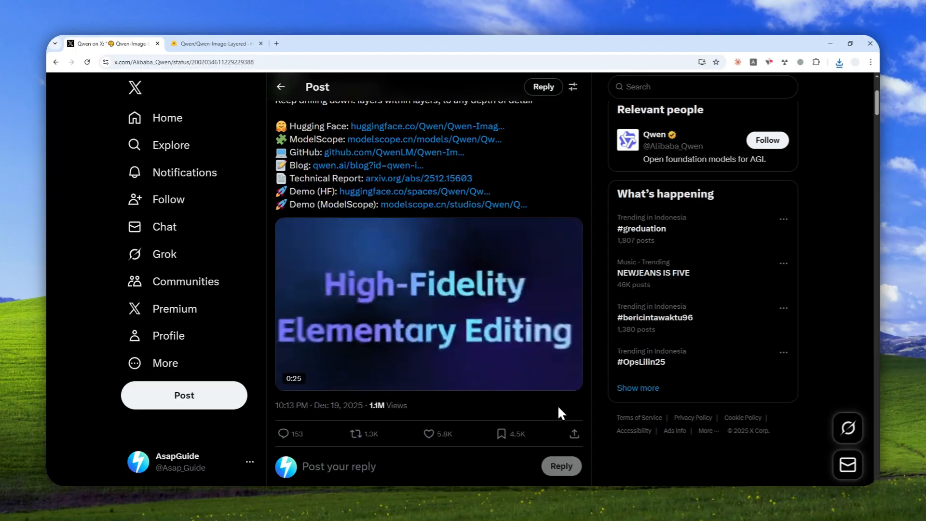
pyautogui.click(428, 303)
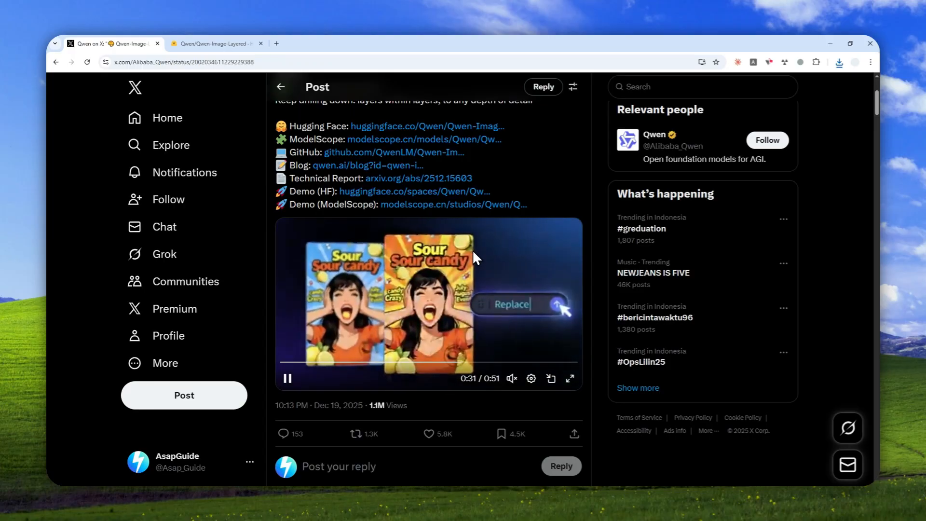
pyautogui.click(216, 43)
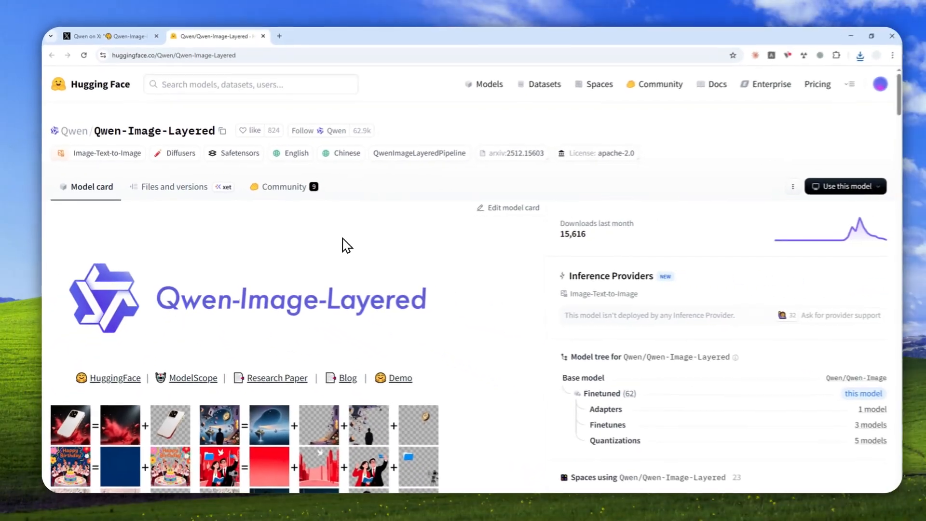
# Step: Scroll through the model card's layer examples and open the Qwen-Image-Layered demo Space
pyautogui.scroll(-3)
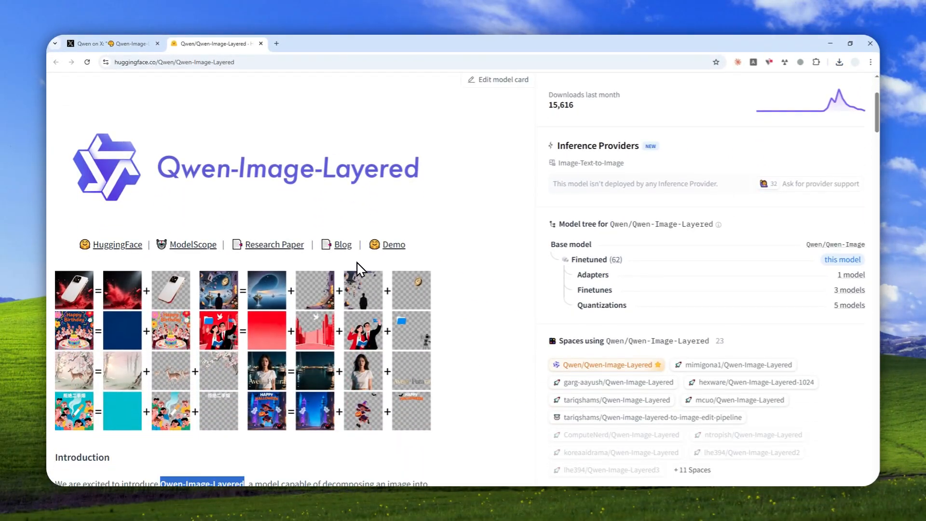
pyautogui.scroll(-3)
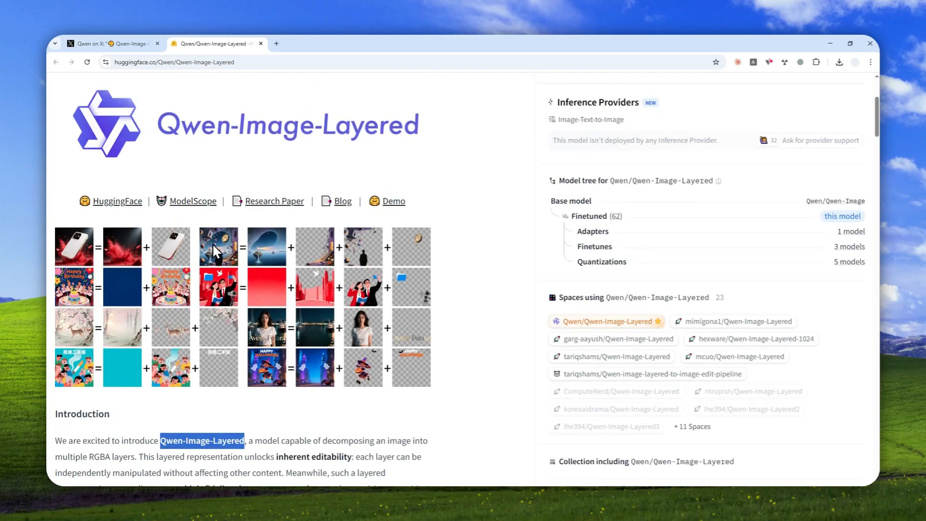
pyautogui.moveTo(201, 319)
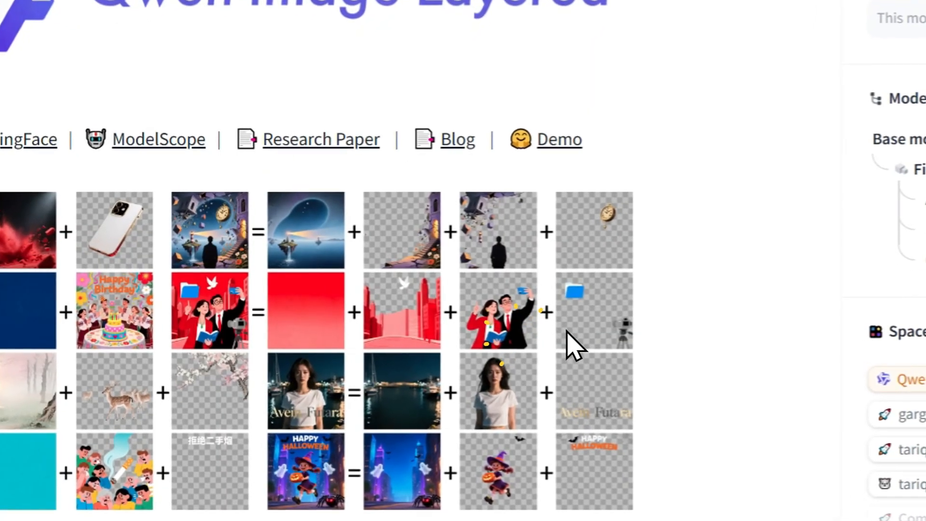
pyautogui.click(106, 37)
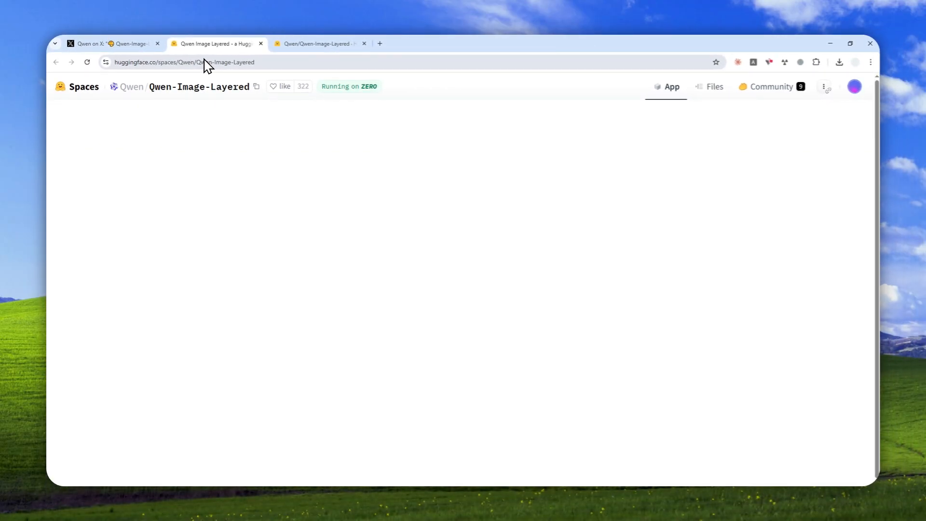
# Step: Open the rubber duck JPG in a separate Chrome tab while the Space loads
pyautogui.click(110, 43)
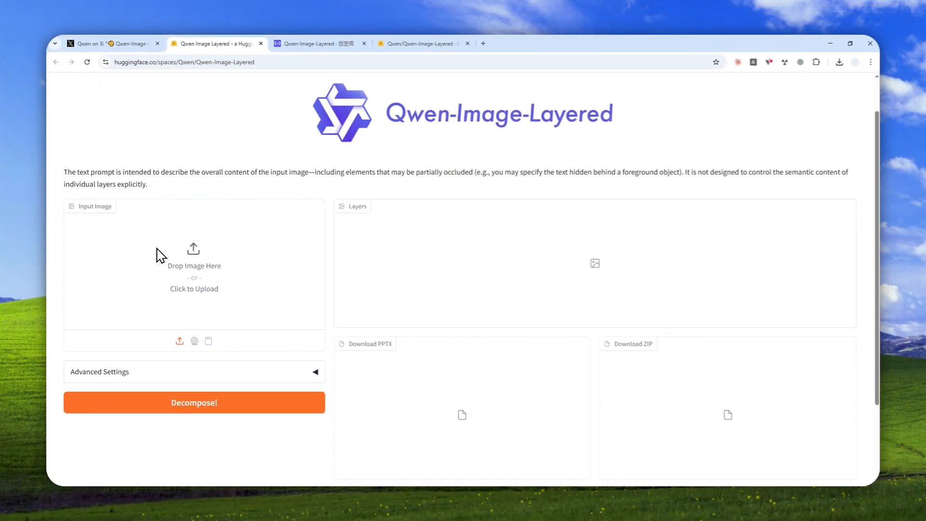
pyautogui.moveTo(247, 264)
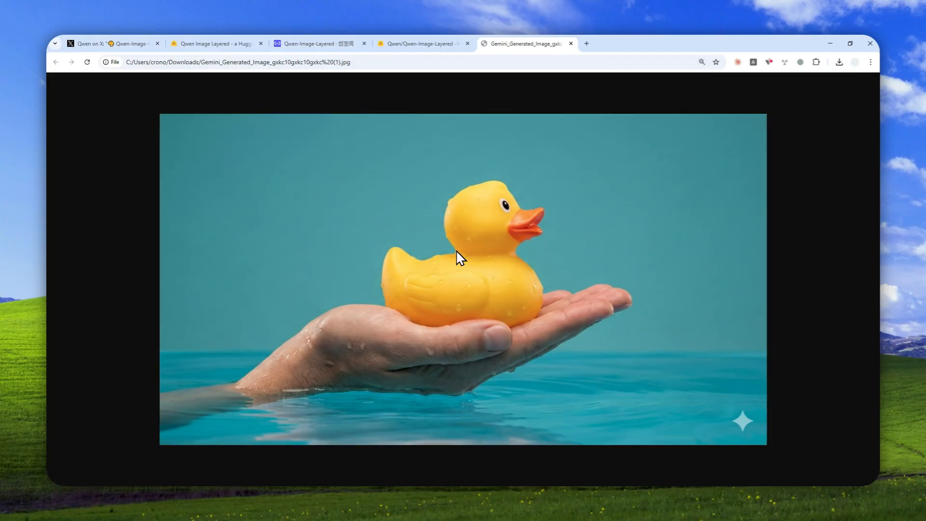
pyautogui.moveTo(508, 295)
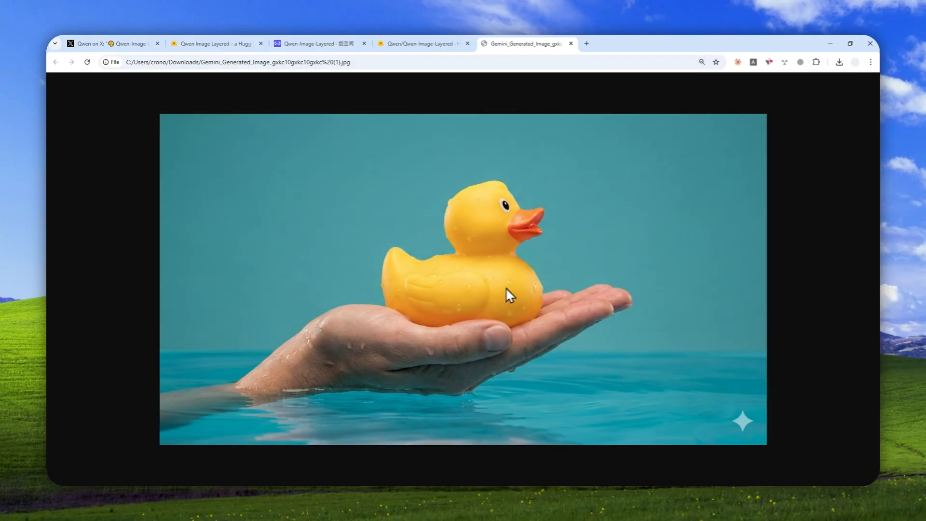
pyautogui.moveTo(466, 271)
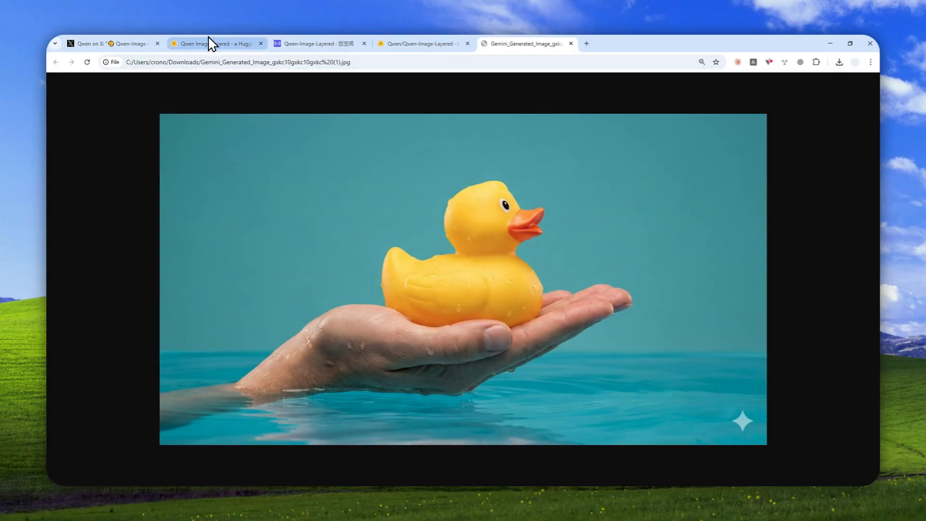
# Step: Return to the Qwen Image Layered tab to upload the duck photo as input
pyautogui.click(212, 43)
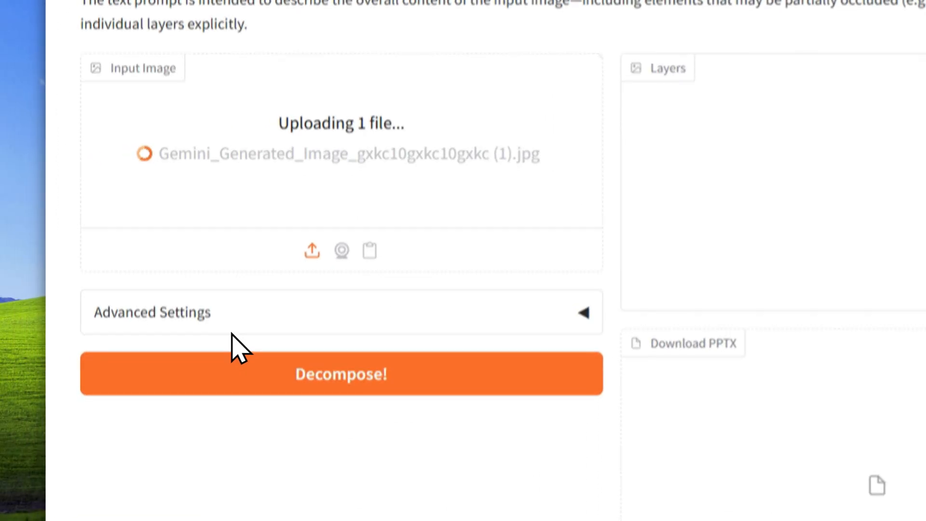
# Step: Expand Advanced Settings and review the seed, steps and 4-layer count
pyautogui.click(151, 312)
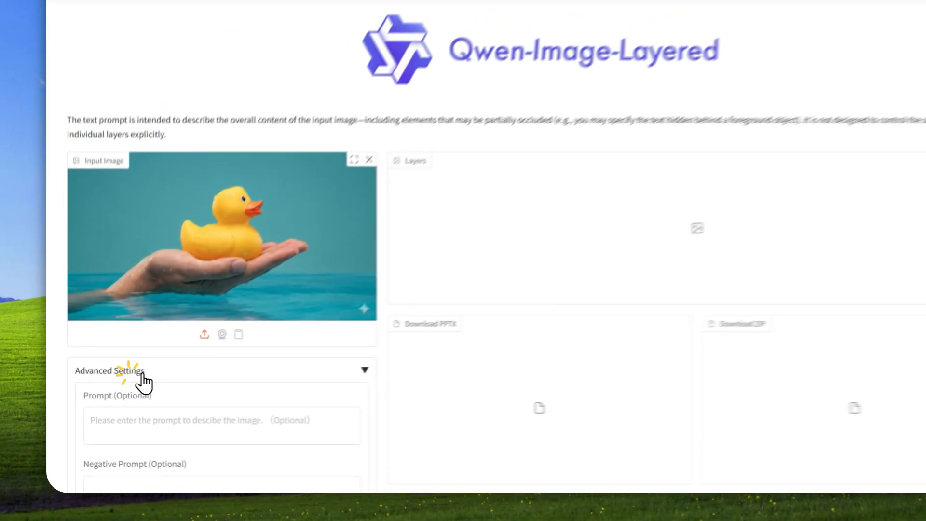
pyautogui.scroll(-3)
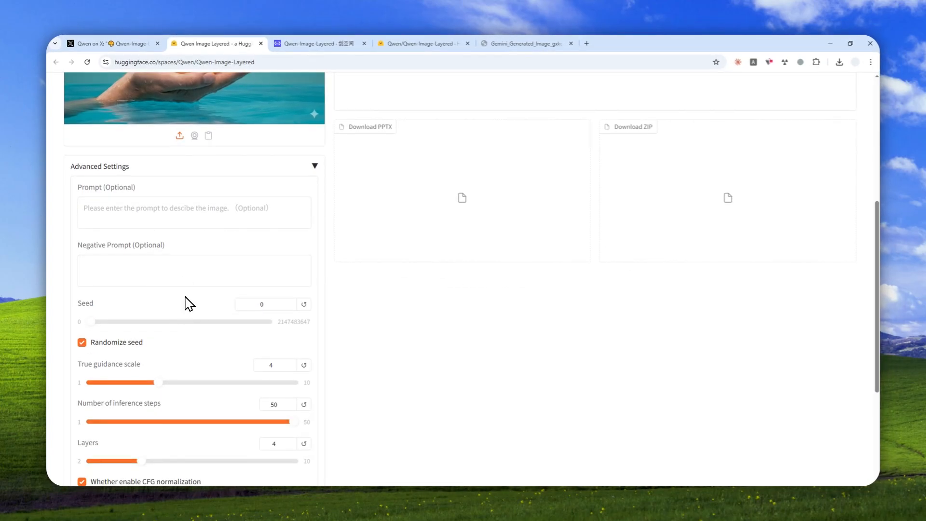
pyautogui.moveTo(192, 289)
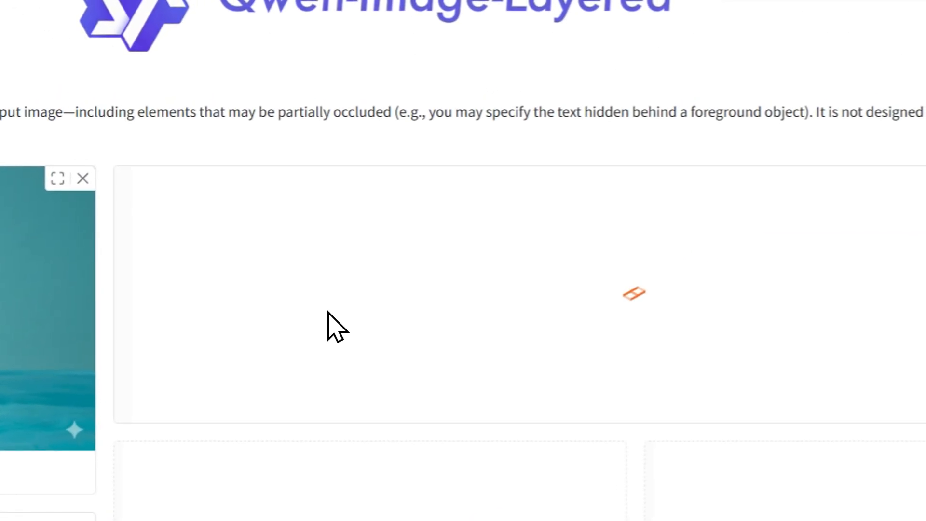
# Step: Run Decompose on the duck photo and scroll down to the four resulting layers
pyautogui.click(193, 440)
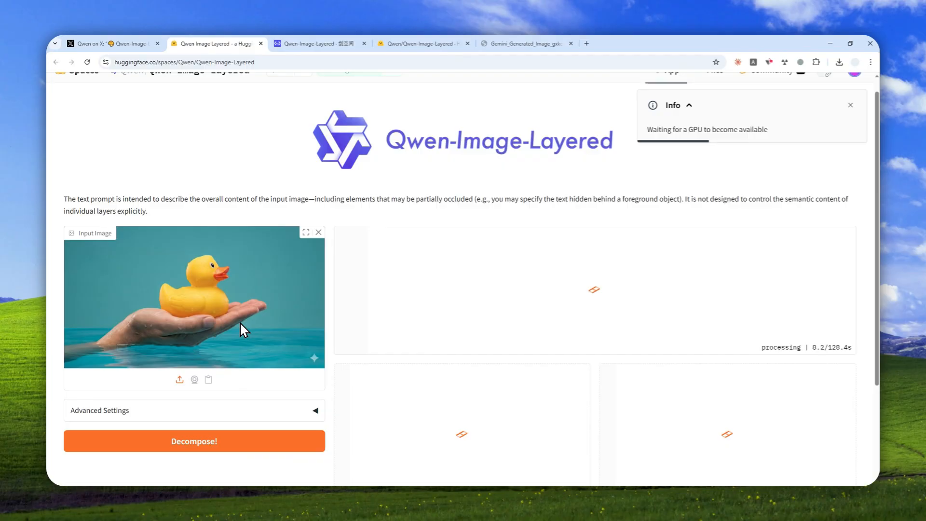
pyautogui.moveTo(649, 286)
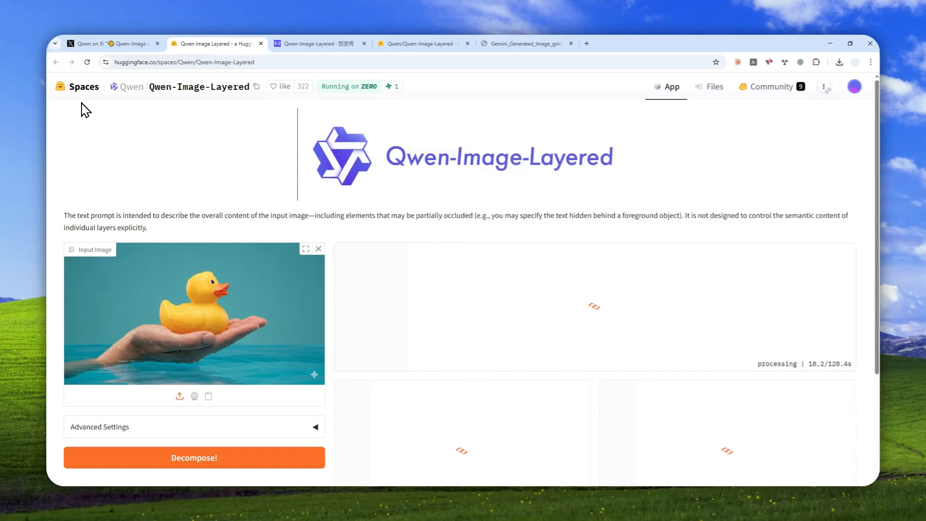
pyautogui.moveTo(683, 214)
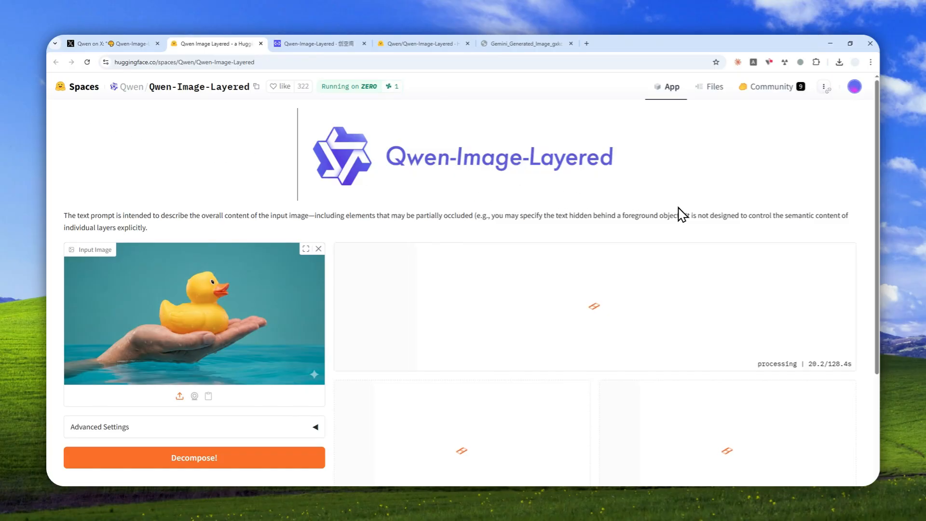
pyautogui.moveTo(658, 254)
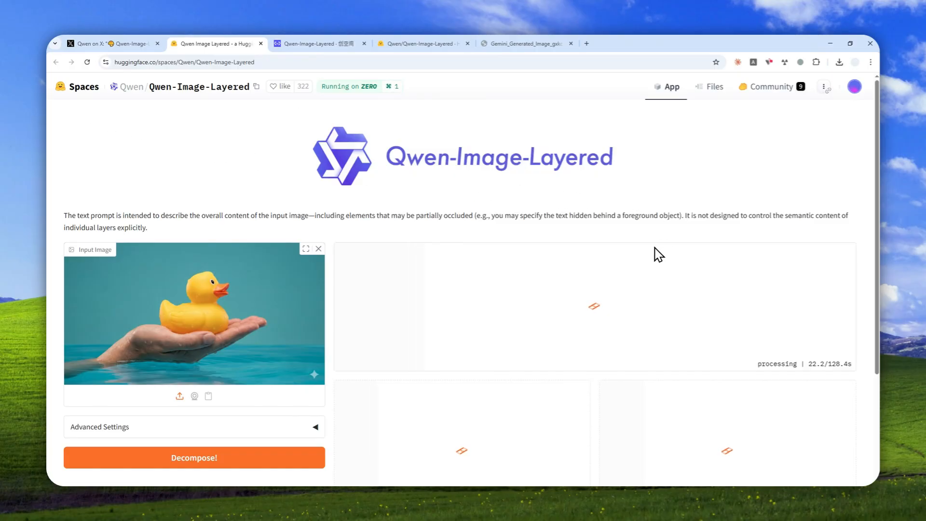
pyautogui.moveTo(366, 269)
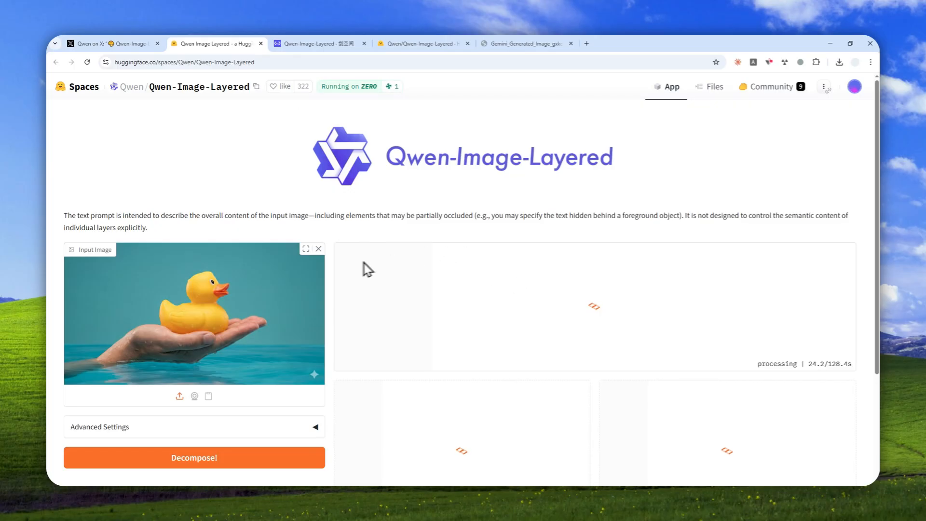
pyautogui.scroll(-3)
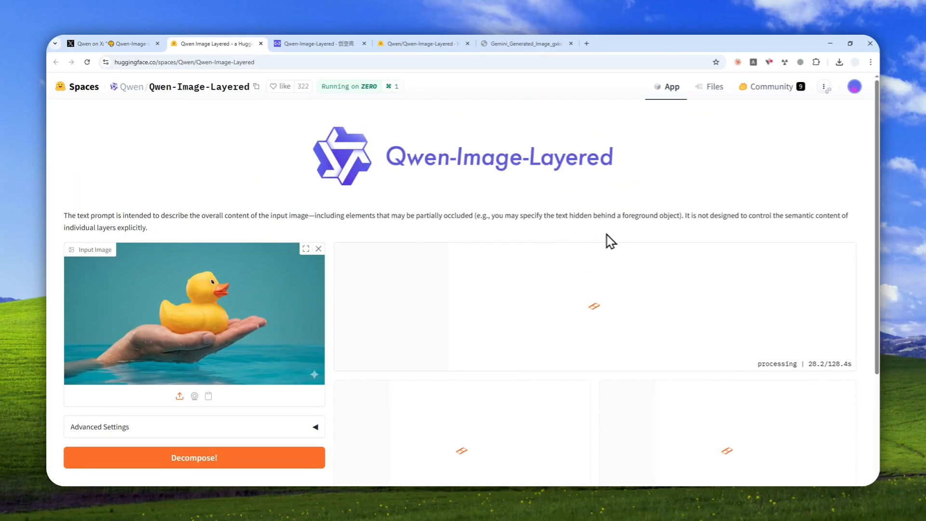
pyautogui.scroll(-3)
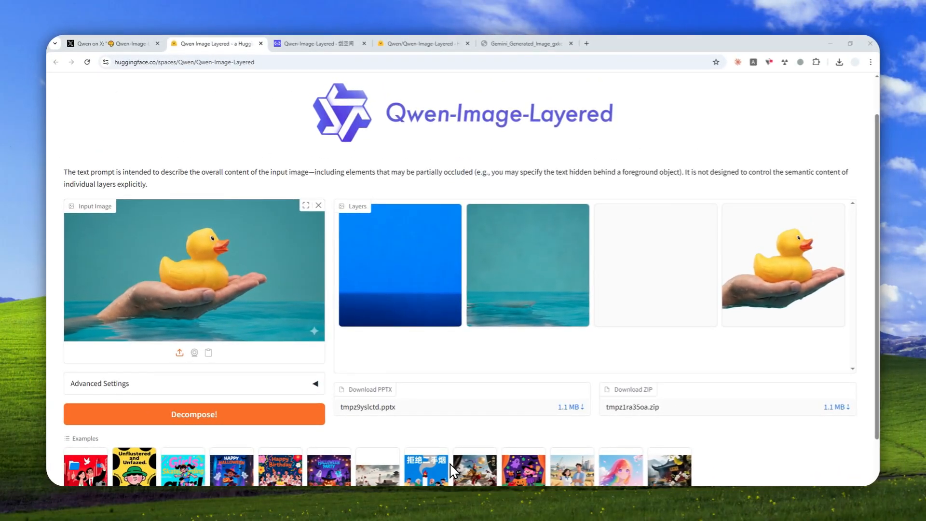
pyautogui.moveTo(419, 367)
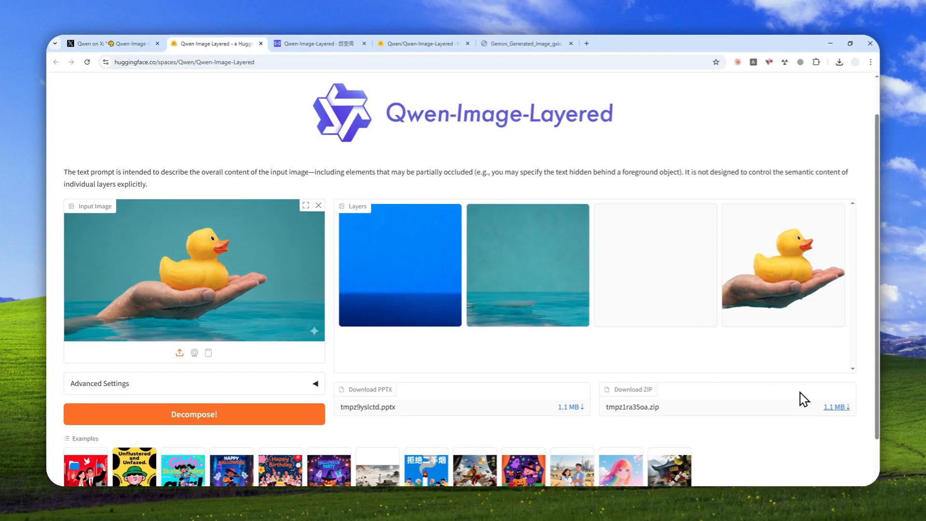
pyautogui.moveTo(671, 416)
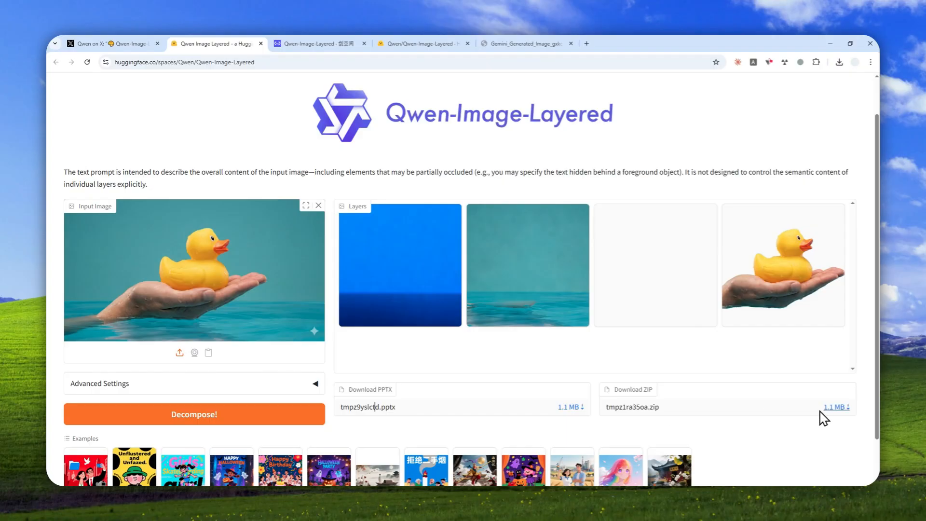
pyautogui.moveTo(550, 358)
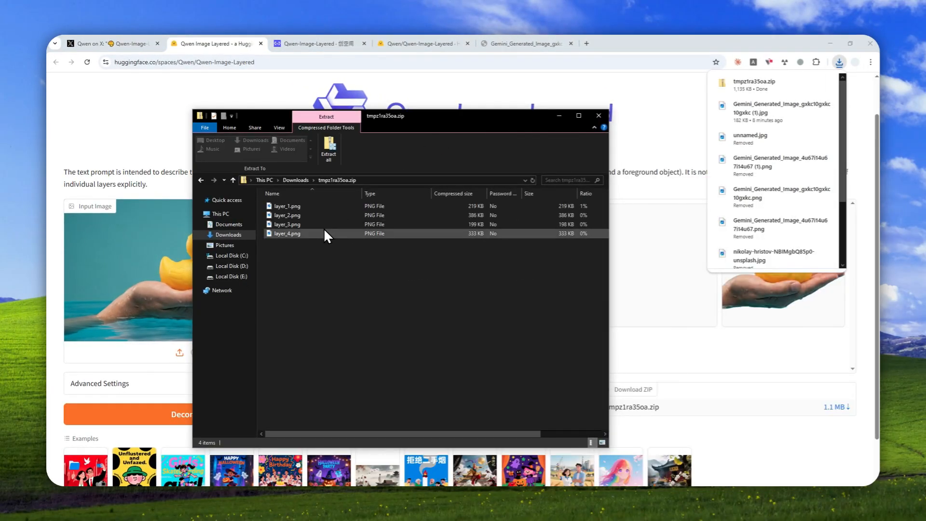
# Step: Close the Explorer window after checking the layer_1 to layer_4 PNGs in the ZIP
pyautogui.click(598, 115)
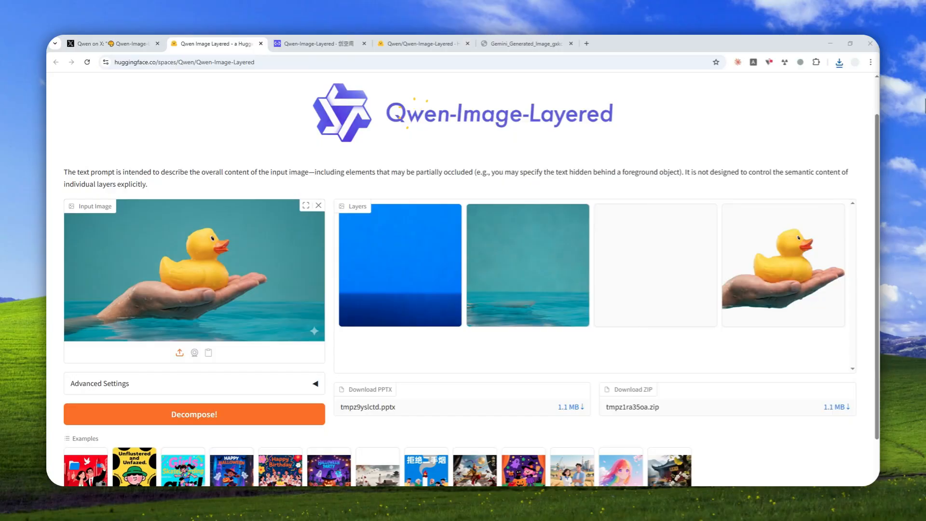
pyautogui.moveTo(567, 407)
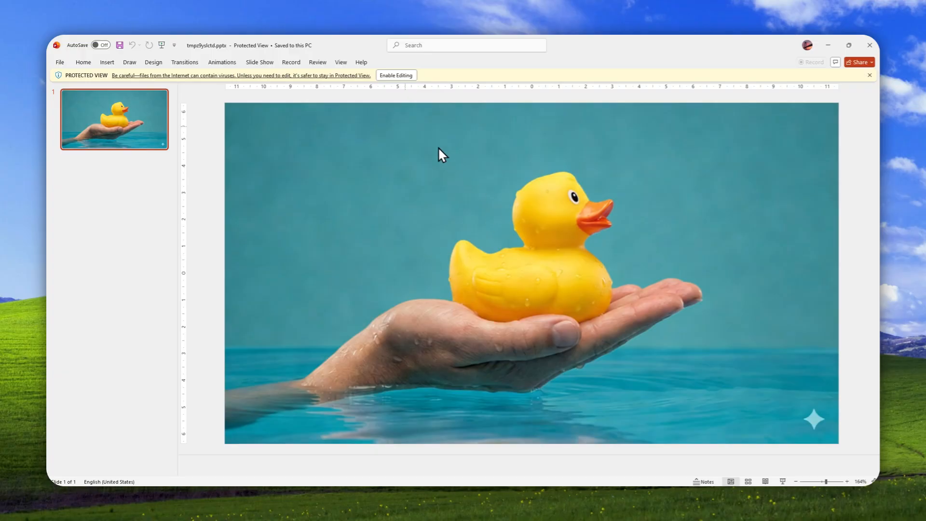
# Step: Enable editing on the duck presentation and select a duck image layer
pyautogui.click(396, 75)
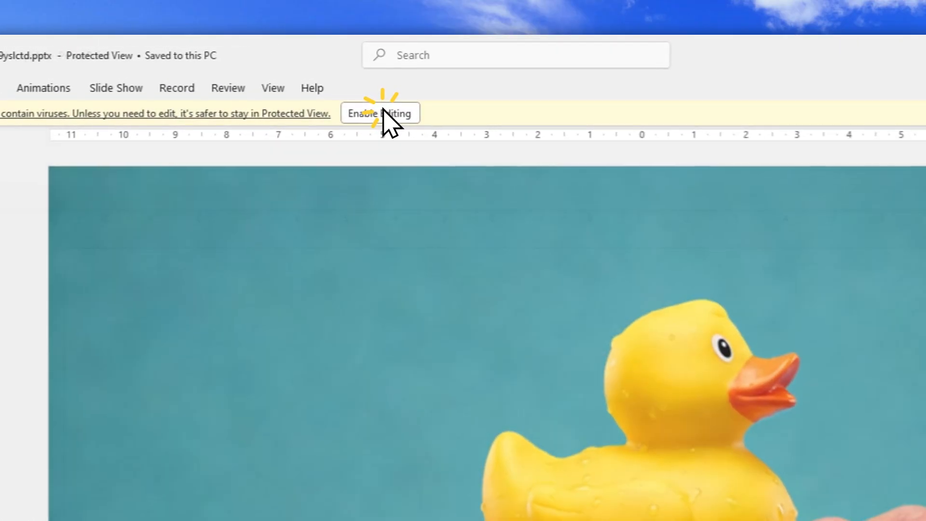
pyautogui.click(379, 113)
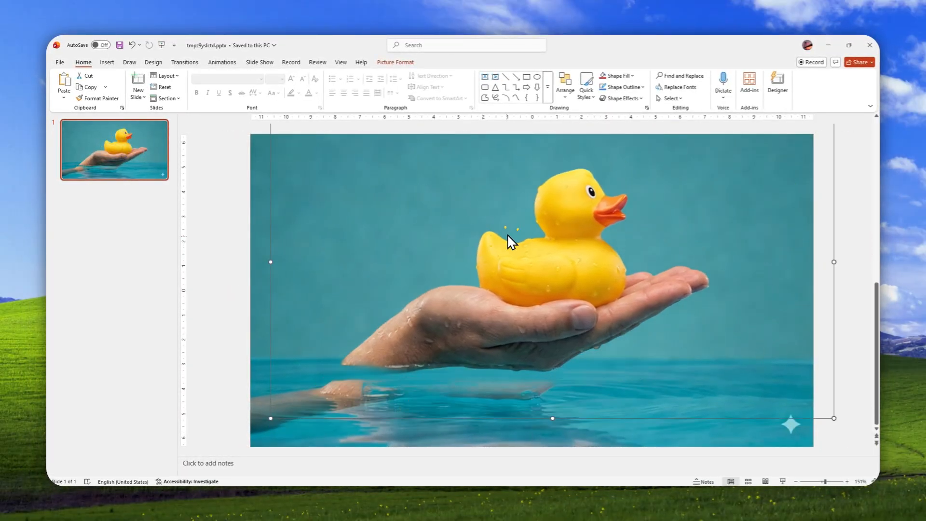
# Step: Undo the accidental shift, drag the duck layers apart, and return to Qwen's X post
pyautogui.press('ctrl+z')
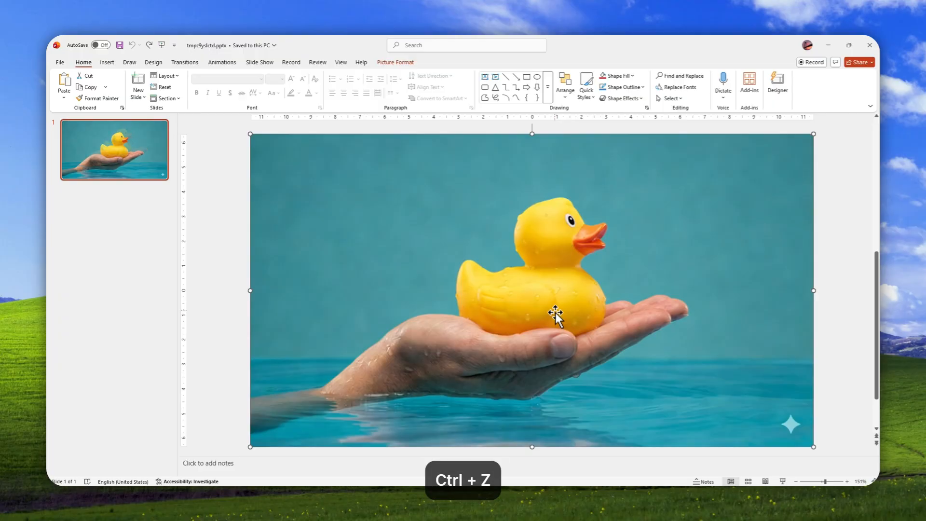
pyautogui.press('ctrl+z')
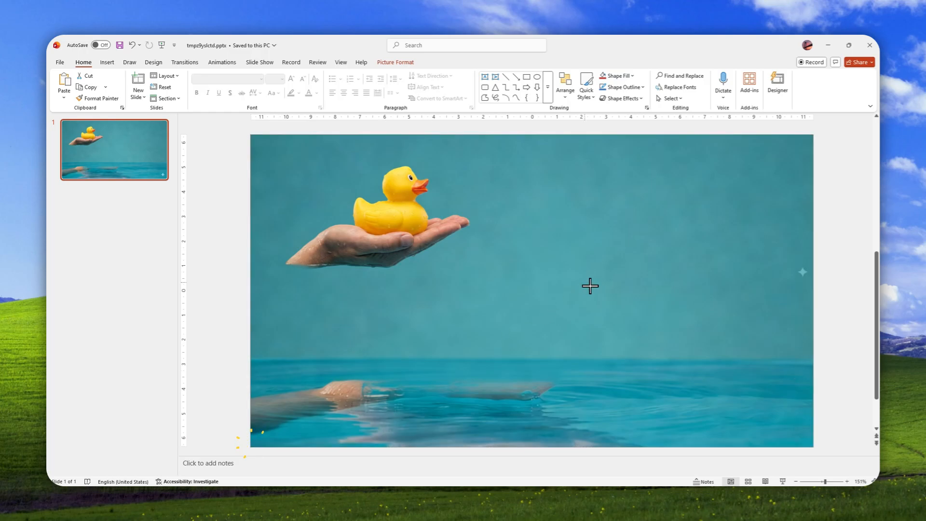
pyautogui.click(532, 287)
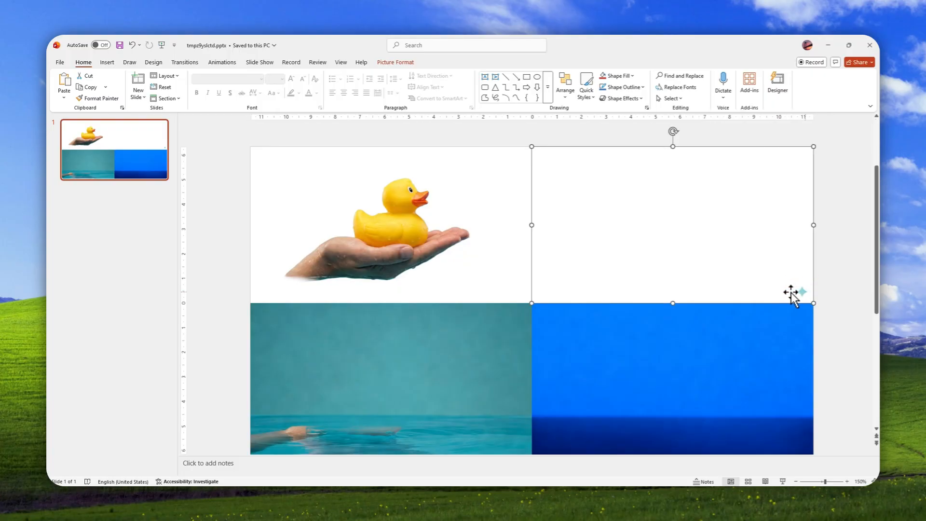
pyautogui.moveTo(387, 287)
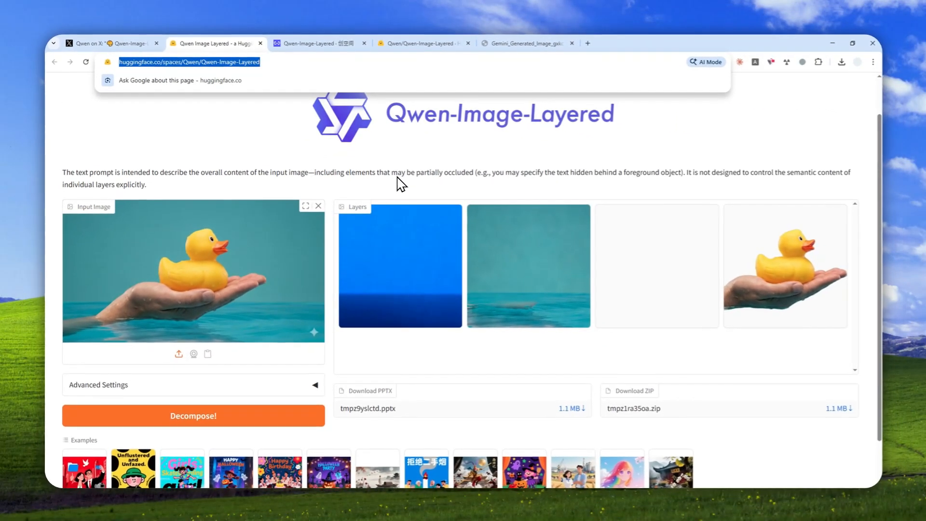
pyautogui.click(109, 43)
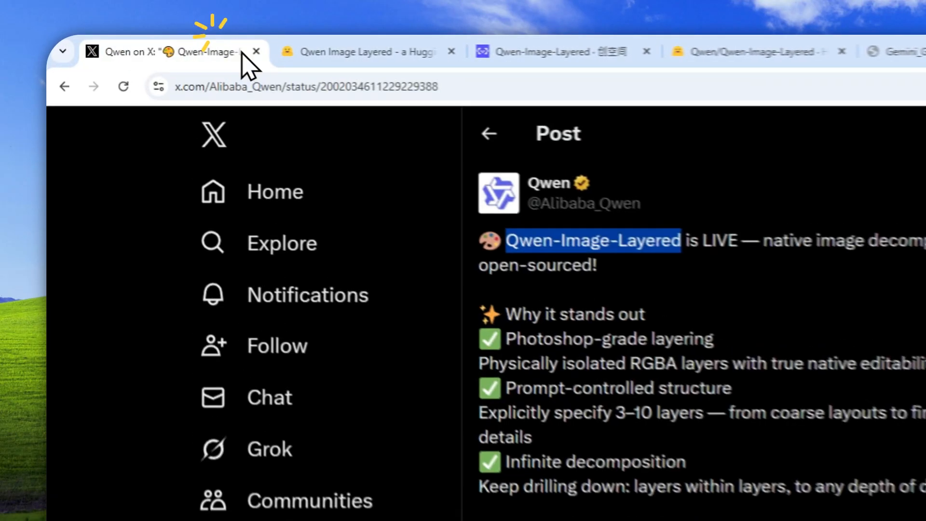